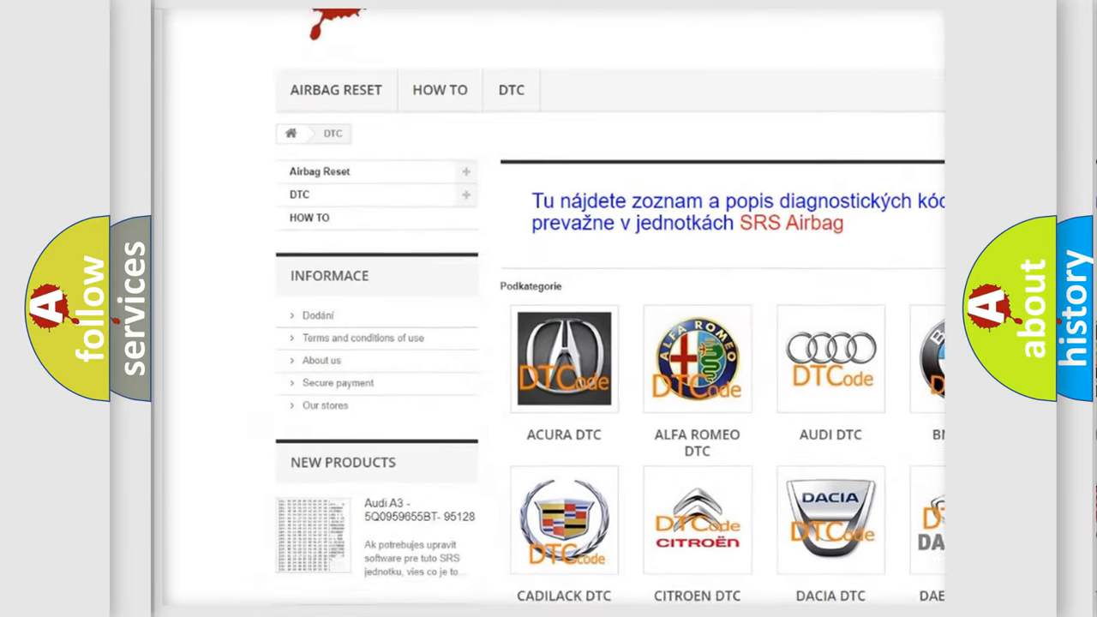
Scroll the DTC brand grid down until the HUMMER tile is reached
{"action": "scroll", "scroll_direction": "down", "scroll_amount": 3}
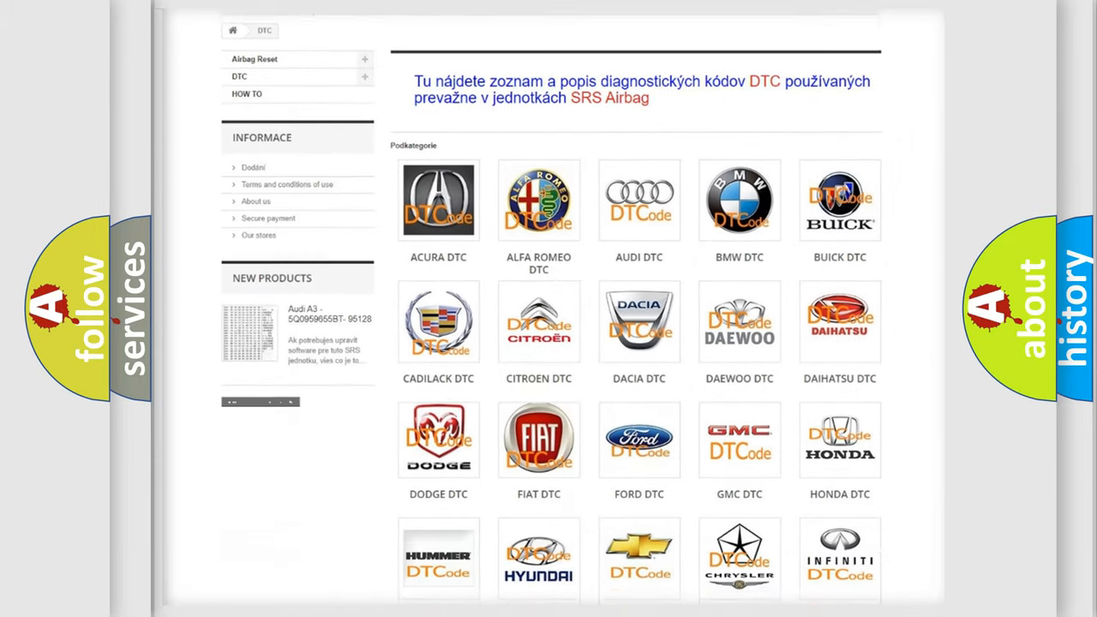
{"action": "scroll", "scroll_direction": "down", "scroll_amount": 3}
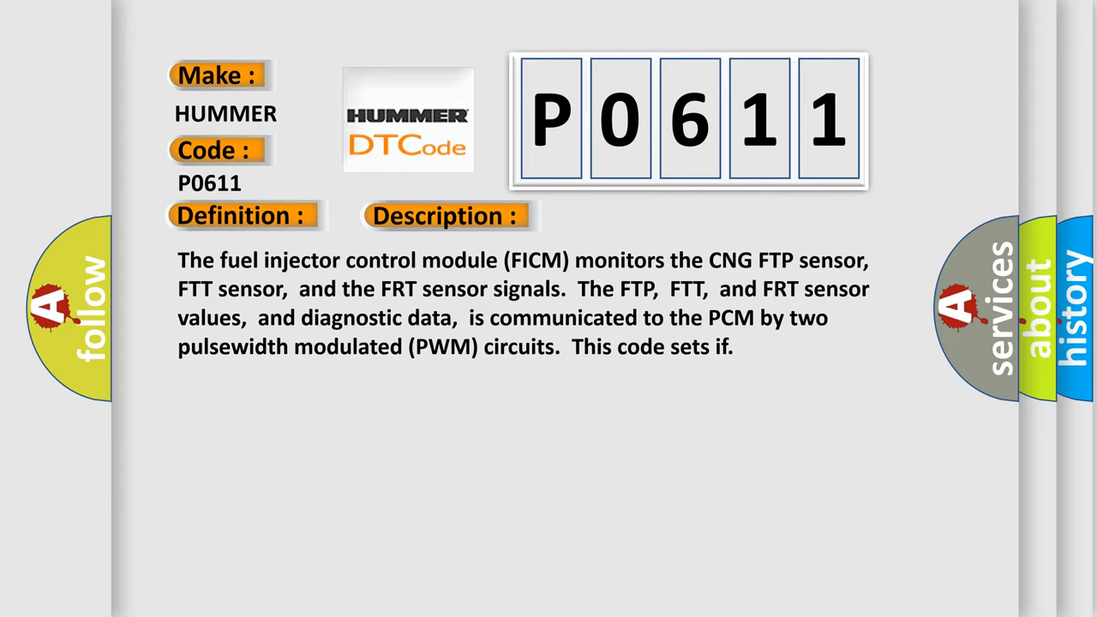
Advance to the P0611 Cause slide stating the FICM is damaged
{"action": "left_click", "coordinate": [627, 216]}
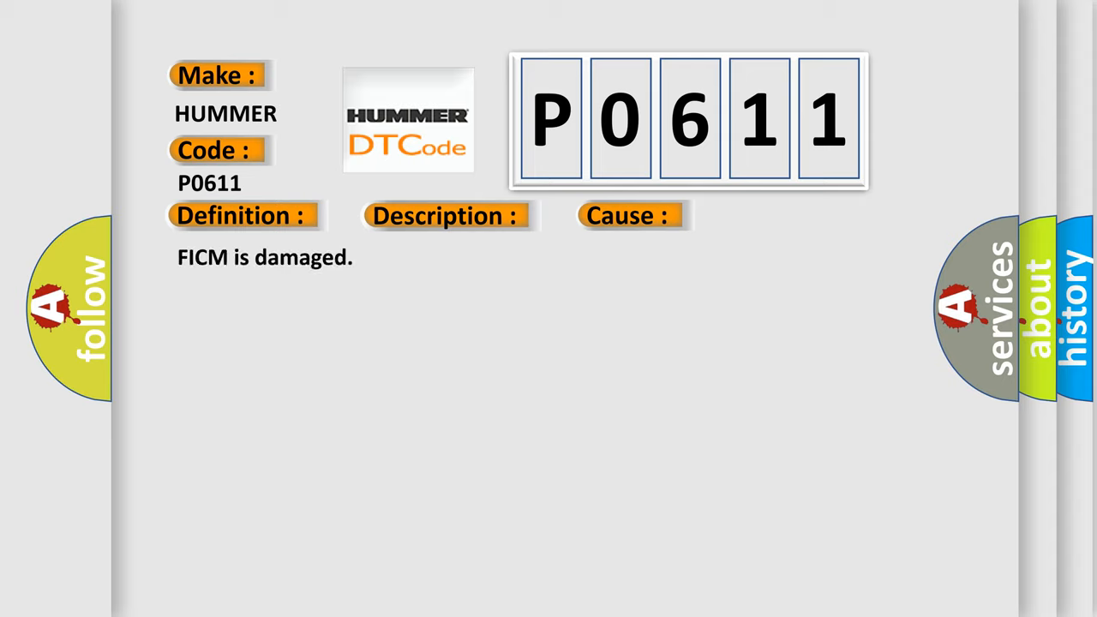